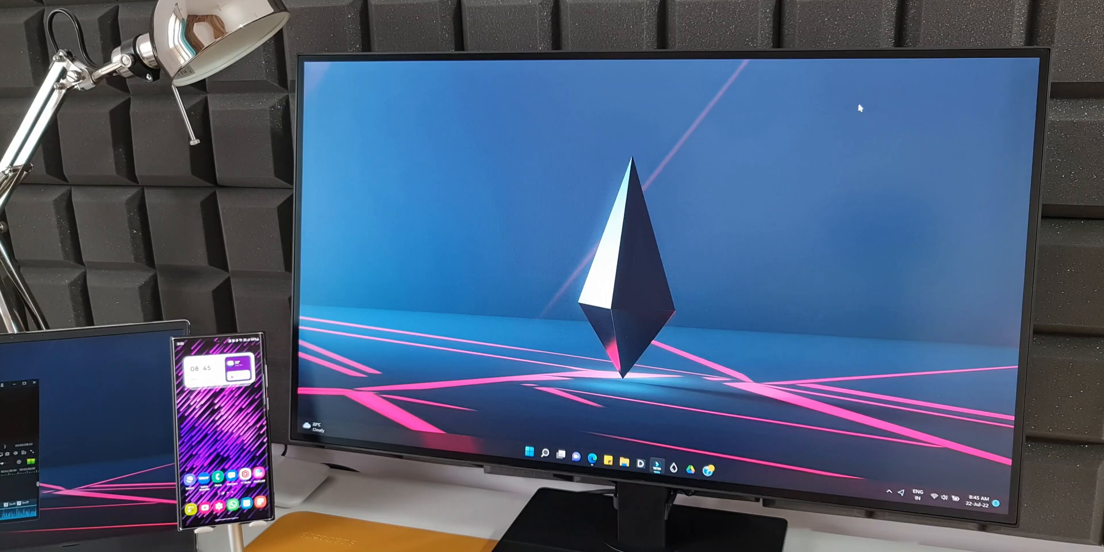
# - In Edge, open 9to5Google's Pixel 6a review and copy a passage from it
pyautogui.click(590, 452)
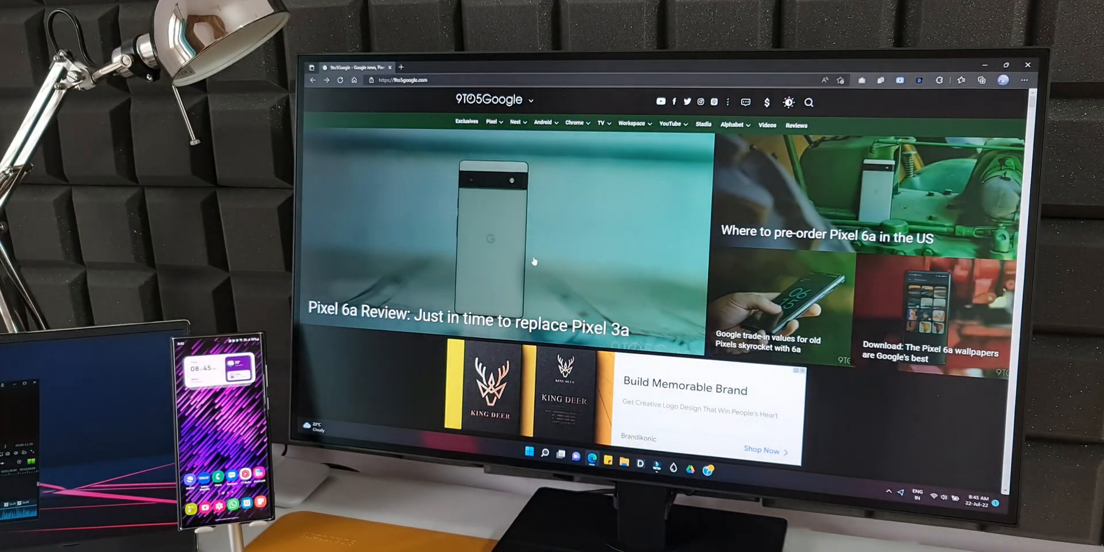
pyautogui.click(466, 313)
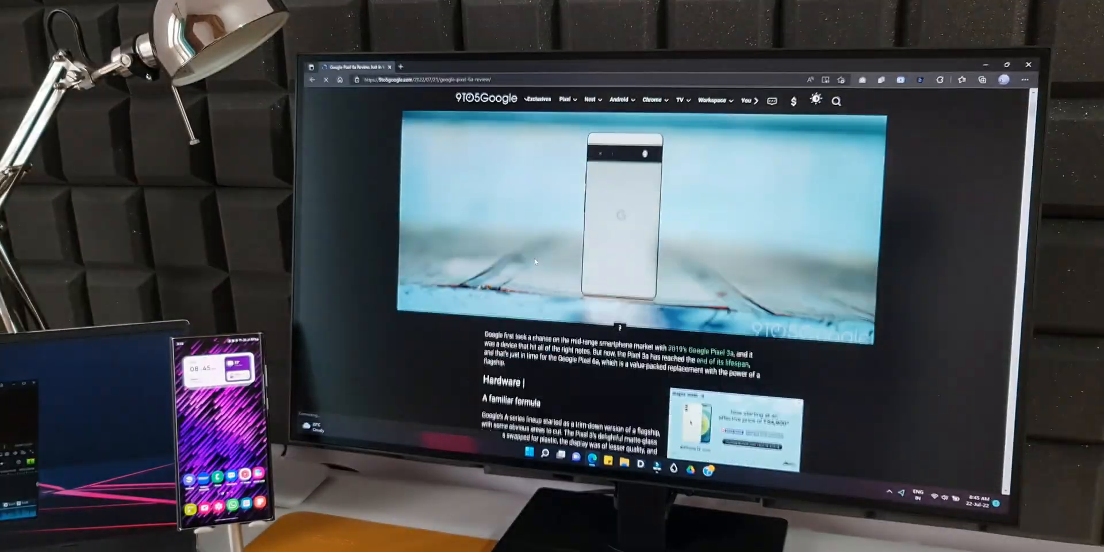
pyautogui.scroll(-3)
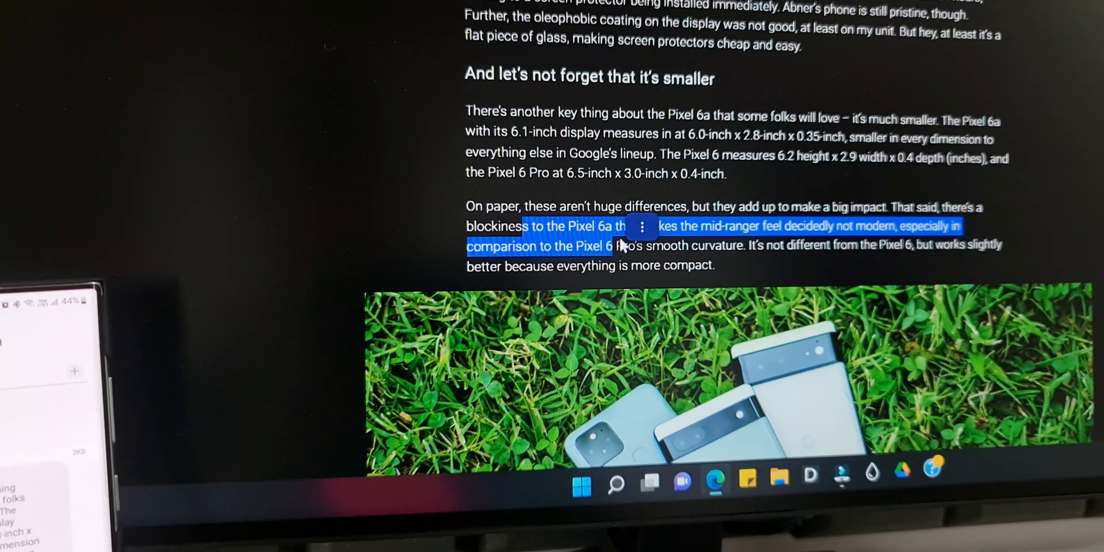
pyautogui.click(642, 226)
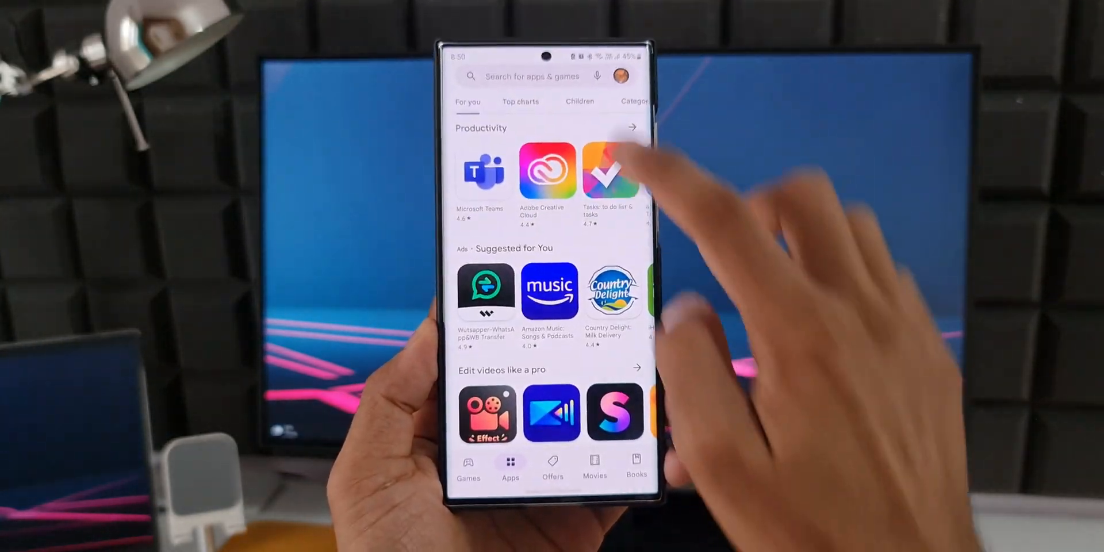
# - Search Play Store for 'microsoft swiftkey keyboard' using the recent search entry
pyautogui.click(535, 76)
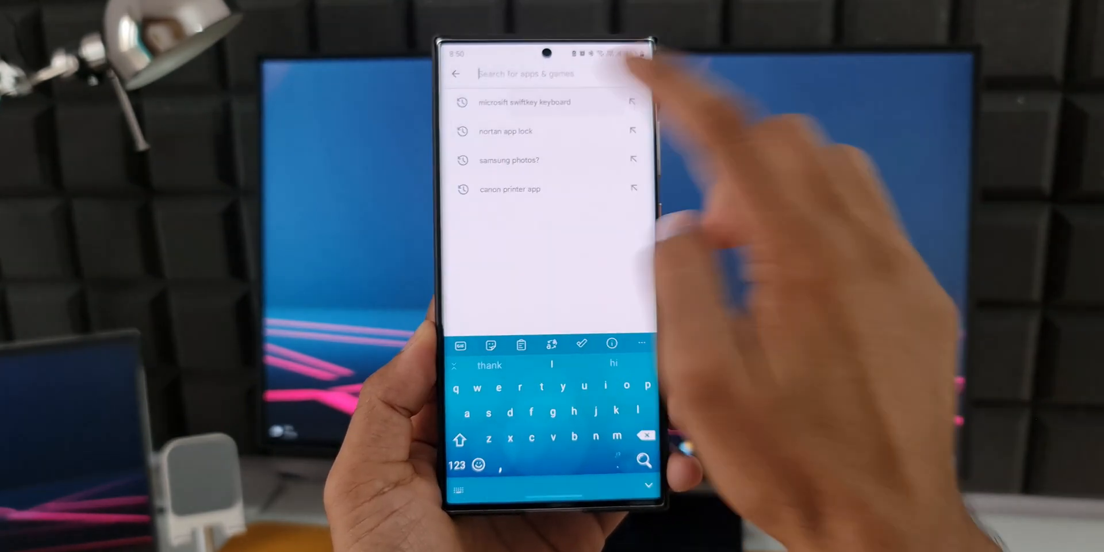
pyautogui.click(523, 103)
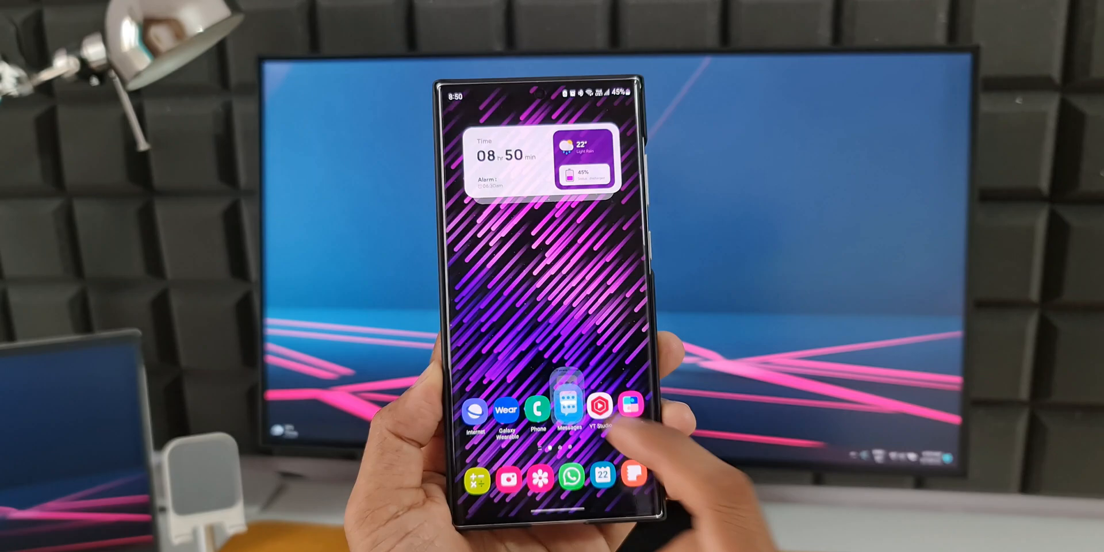
# - Start a new message with SwiftKey as the input method, showing the PC passage in Clipboard
pyautogui.click(567, 412)
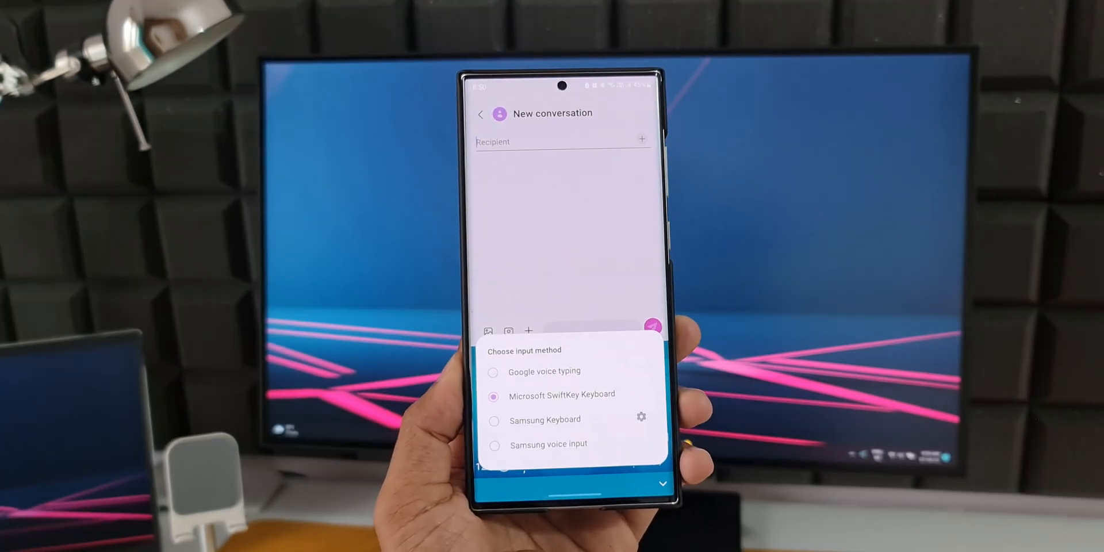
pyautogui.click(561, 395)
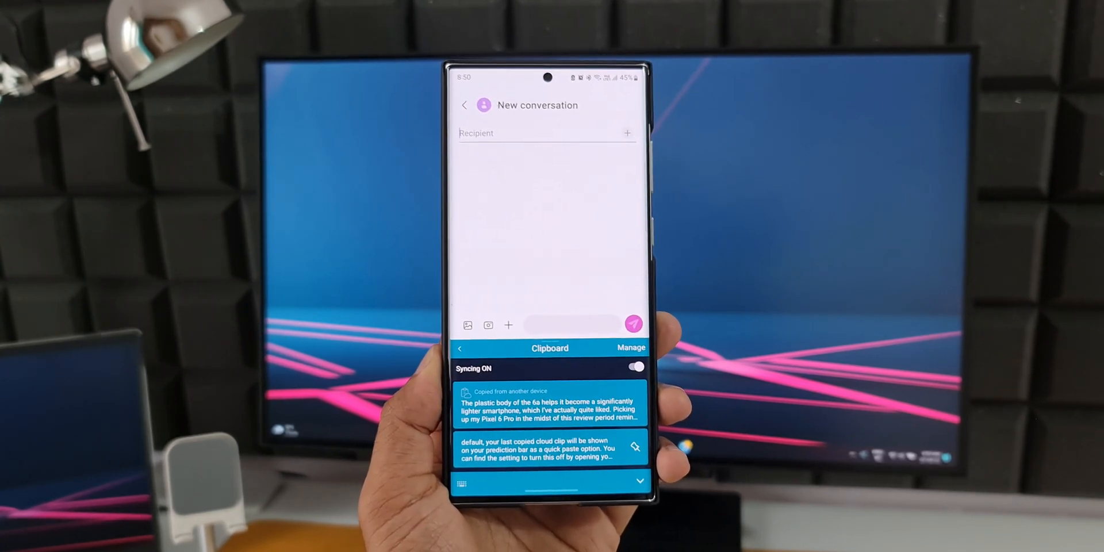
pyautogui.click(633, 348)
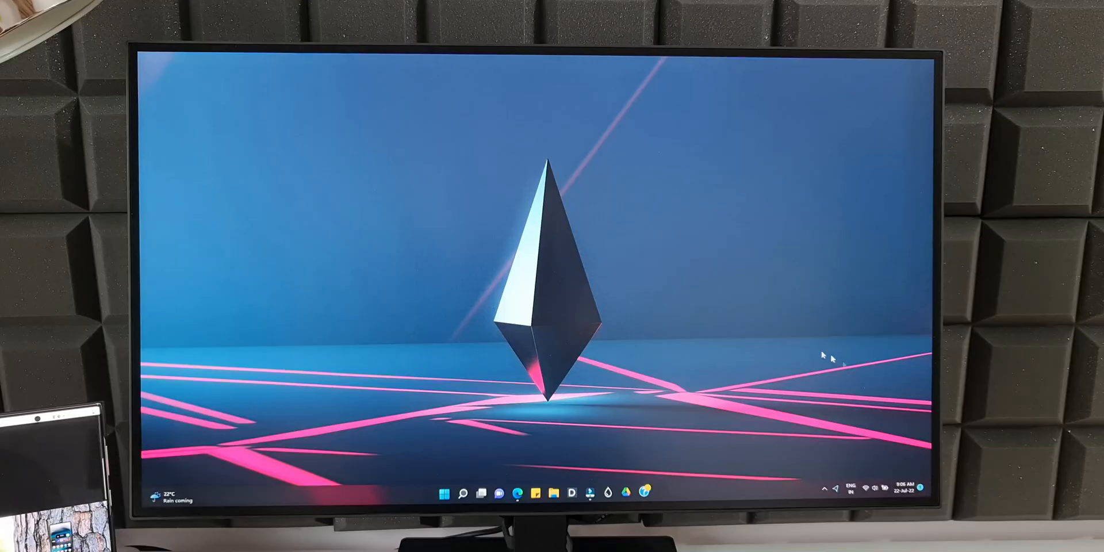
# - Open Windows Clipboard settings from the recent result in Start search
pyautogui.click(443, 491)
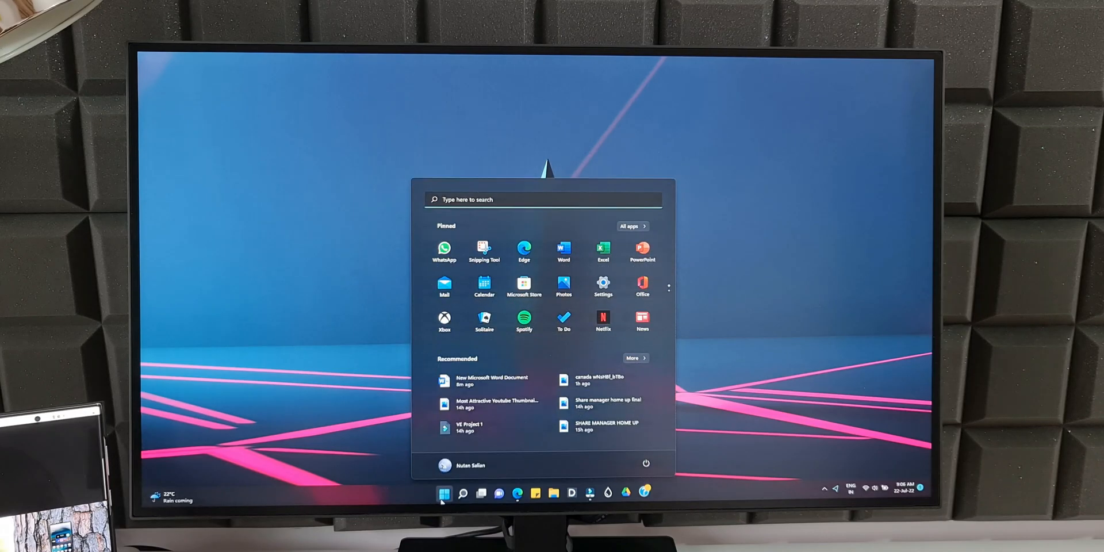
pyautogui.click(463, 465)
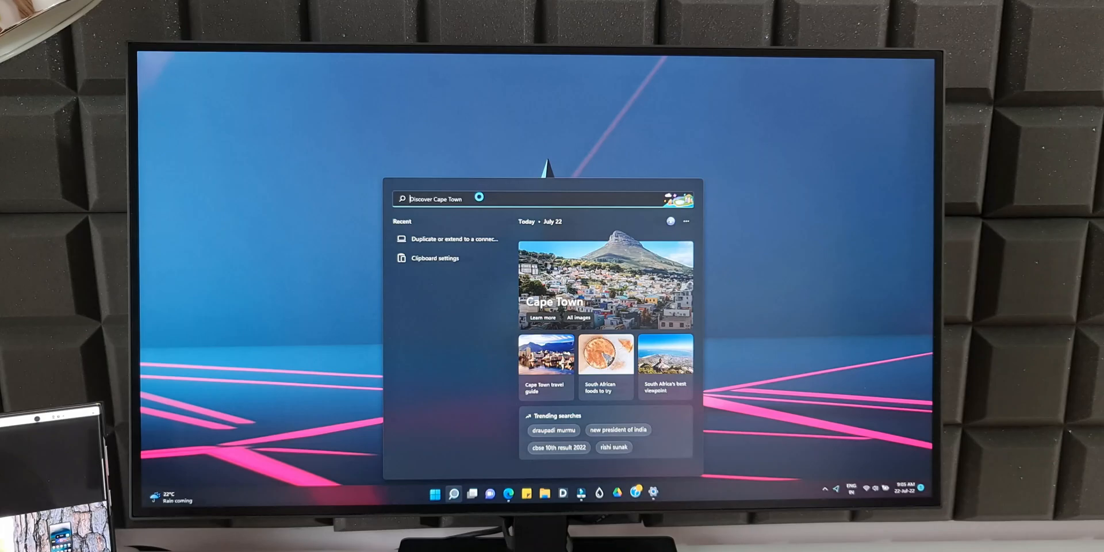
pyautogui.click(435, 258)
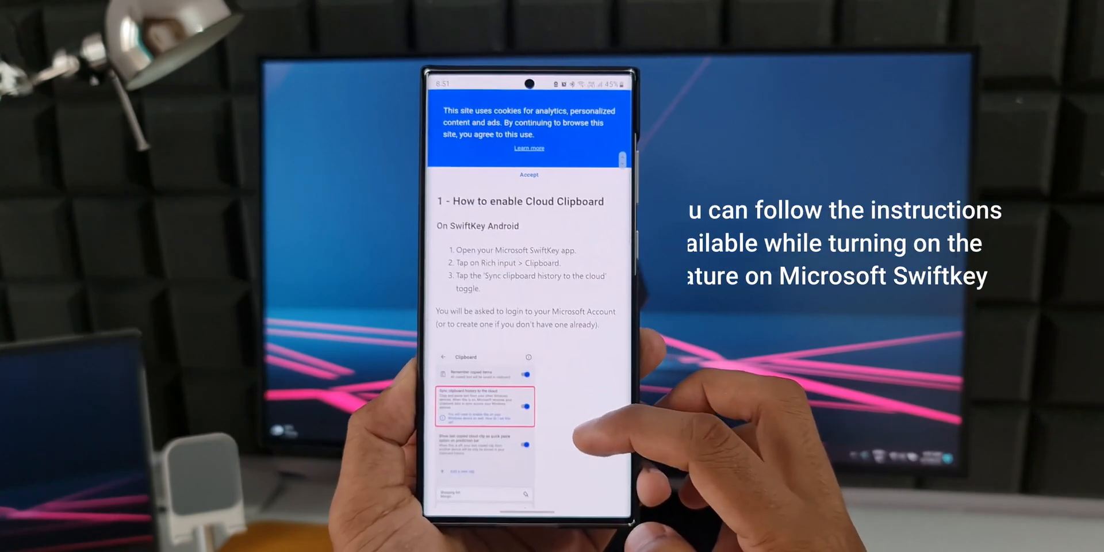
# - Scroll through SwiftKey's 'How to enable Cloud Clipboard' support page on the phone
pyautogui.scroll(-3)
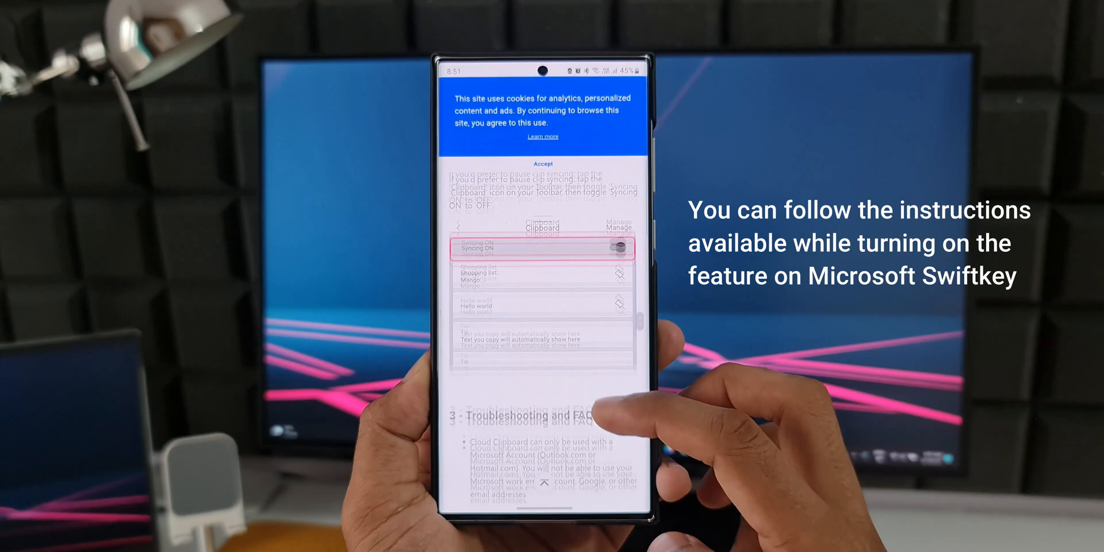
pyautogui.scroll(-3)
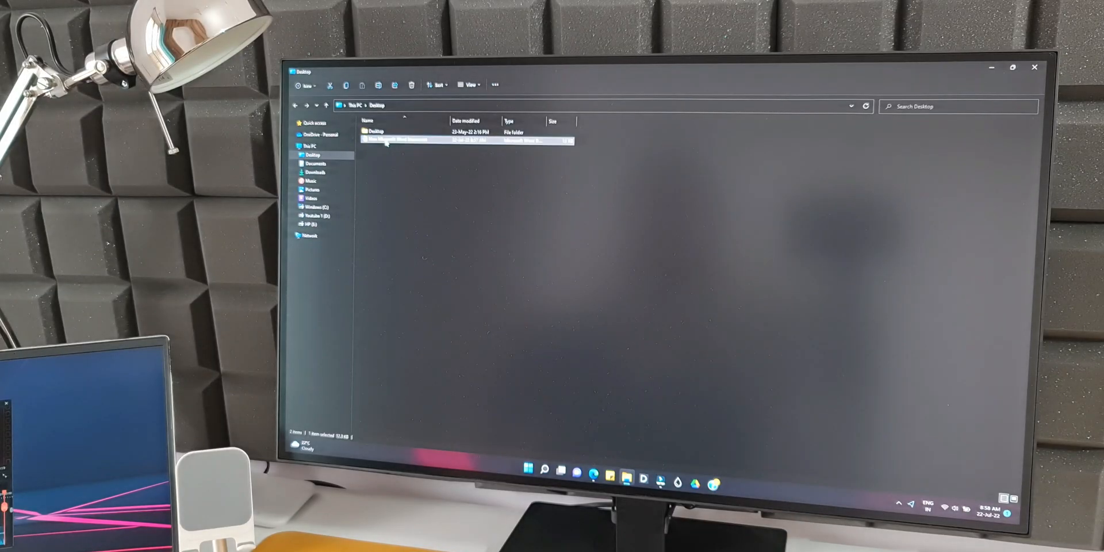
# - Open 'New Microsoft Word Document' from the Desktop folder
pyautogui.doubleClick(395, 140)
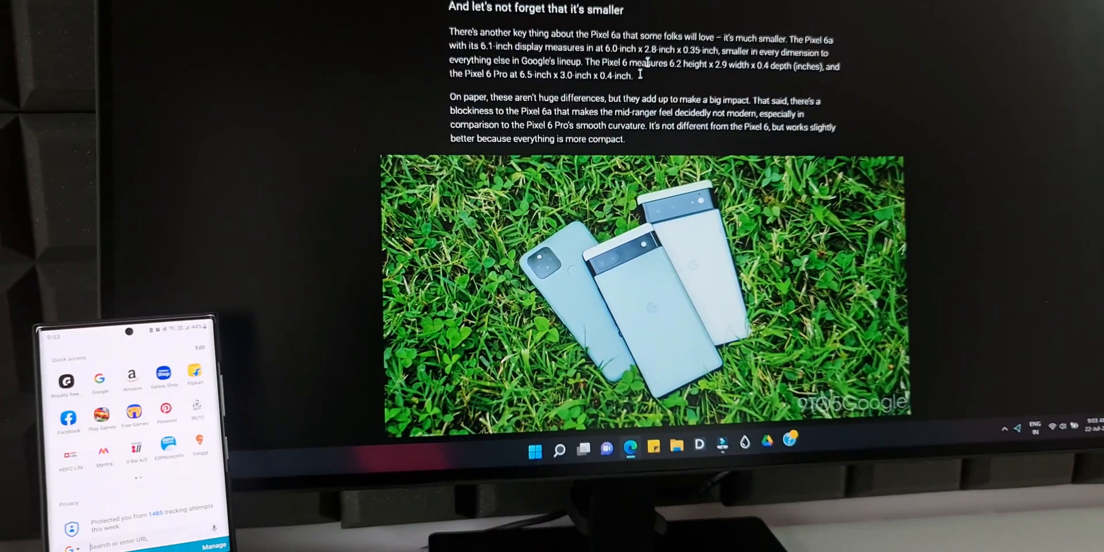
# - Copy the Pixel 6a photo's link on the PC and paste the synced clip into the phone's address bar
pyautogui.rightClick(648, 281)
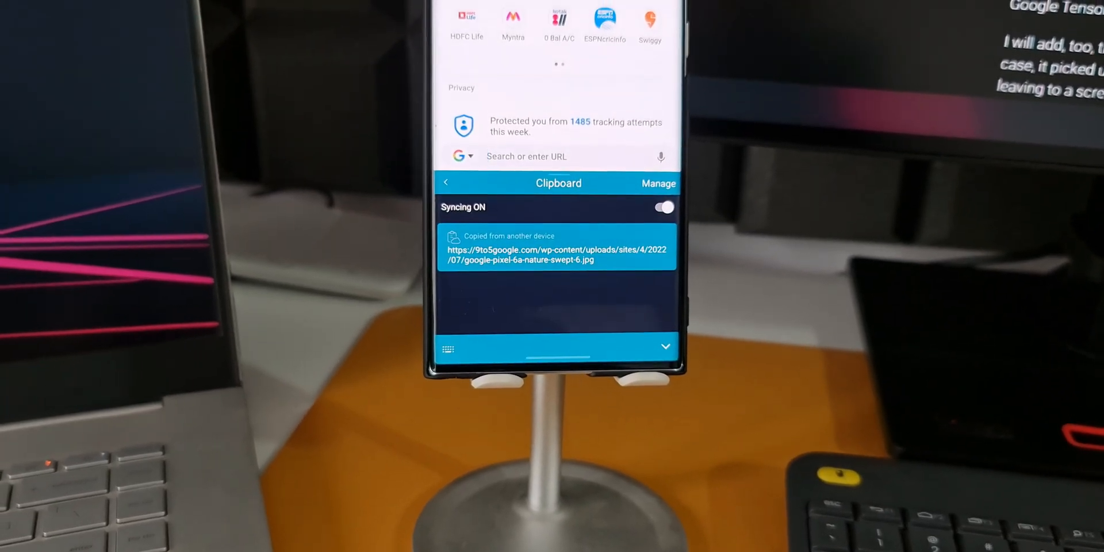
pyautogui.click(558, 254)
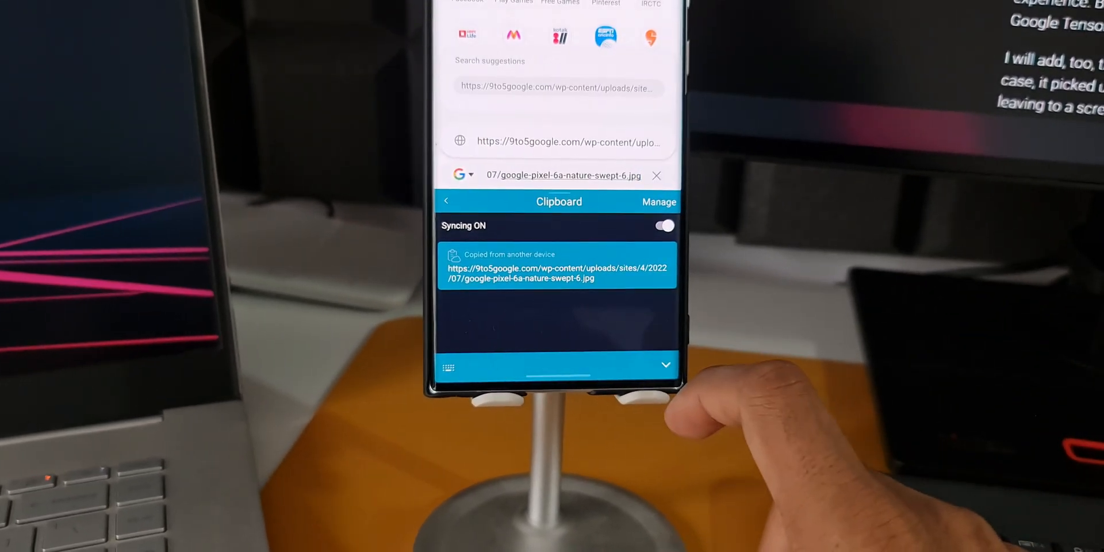